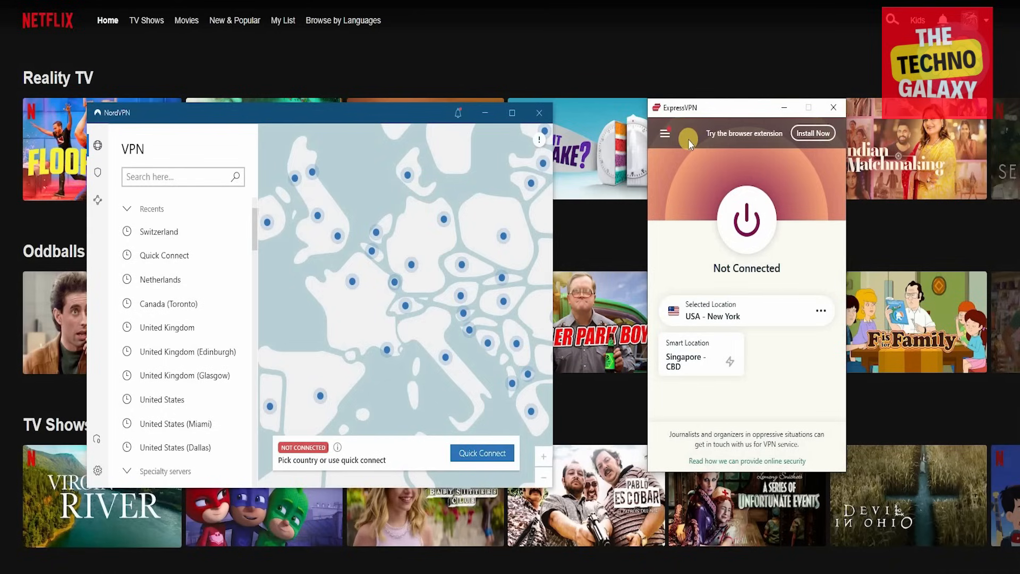
mouse_move(528, 199)
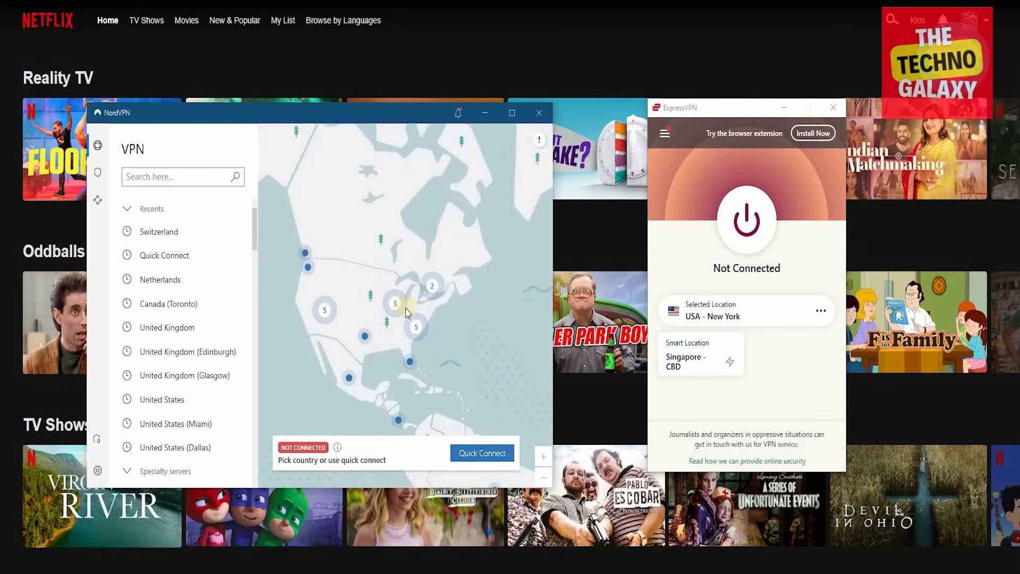
mouse_move(496, 350)
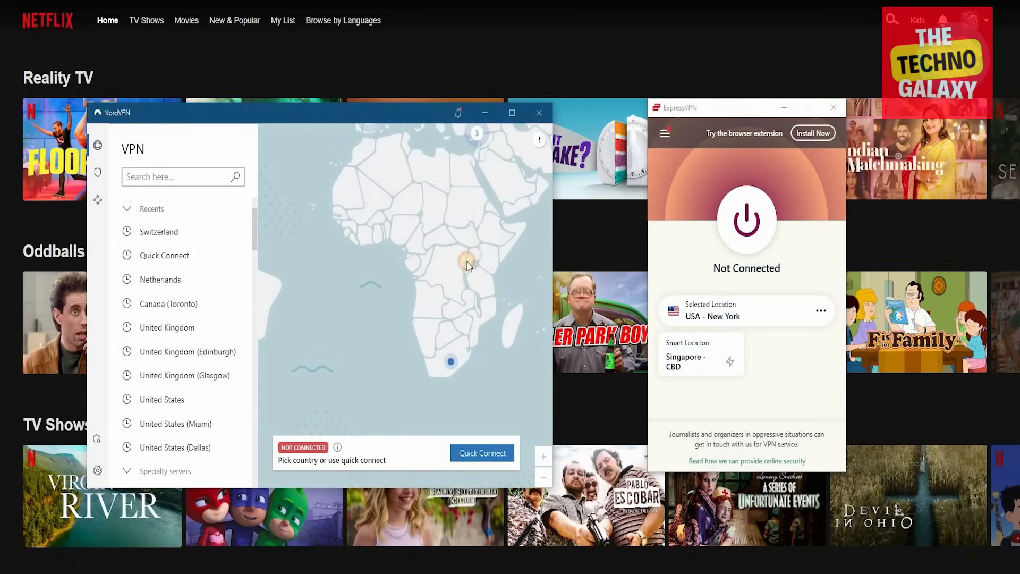
Browse the server map and the all-locations list by region, including Asia Pacific, without picking one.
left_click_drag(469, 266, 331, 301)
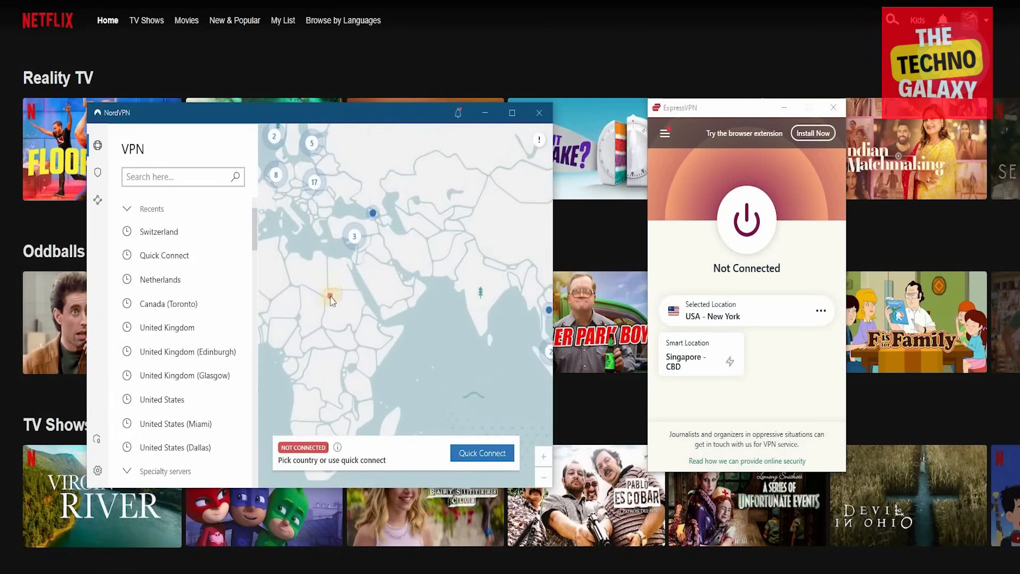
left_click_drag(331, 301, 442, 326)
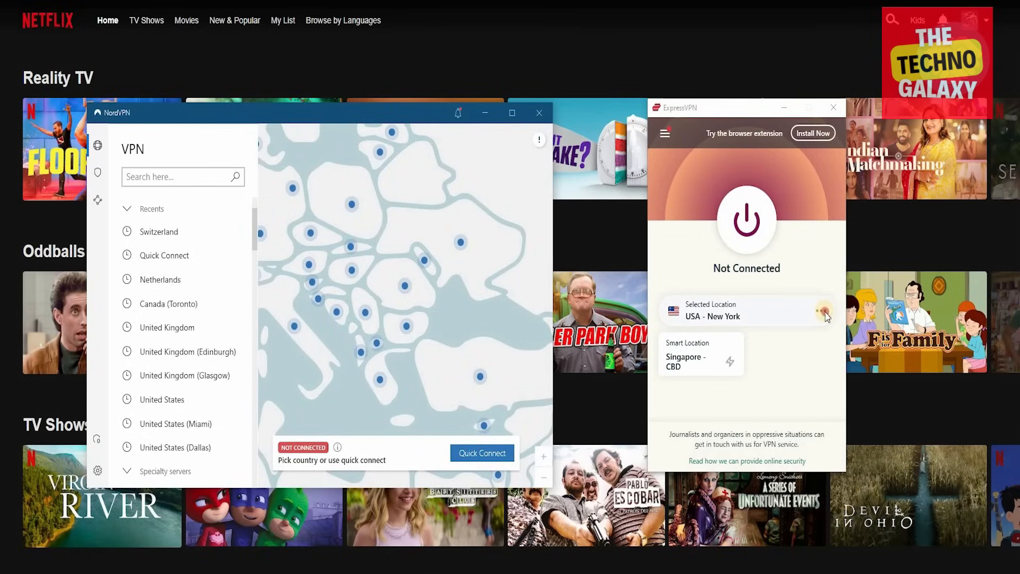
left_click(822, 311)
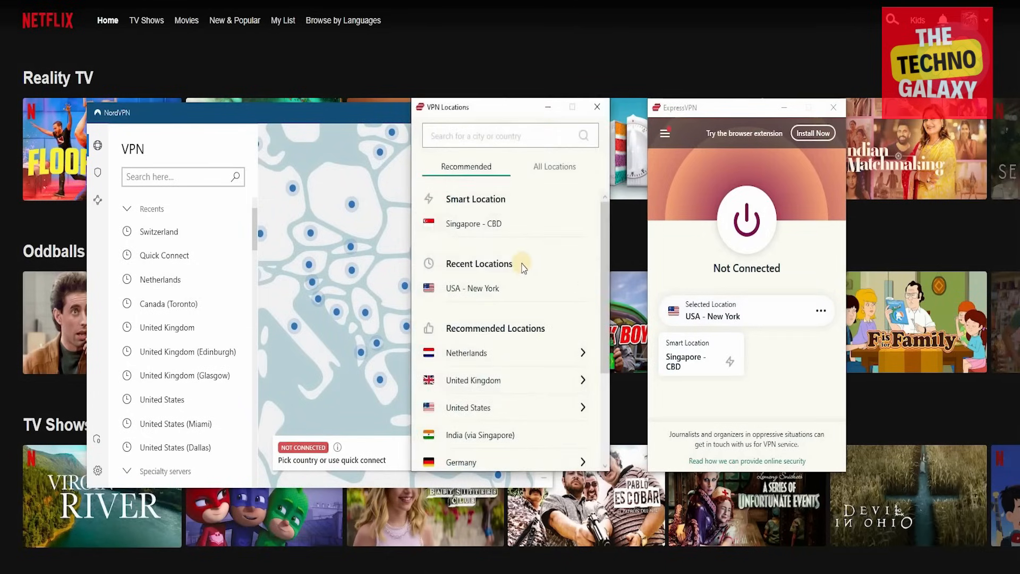
left_click(554, 166)
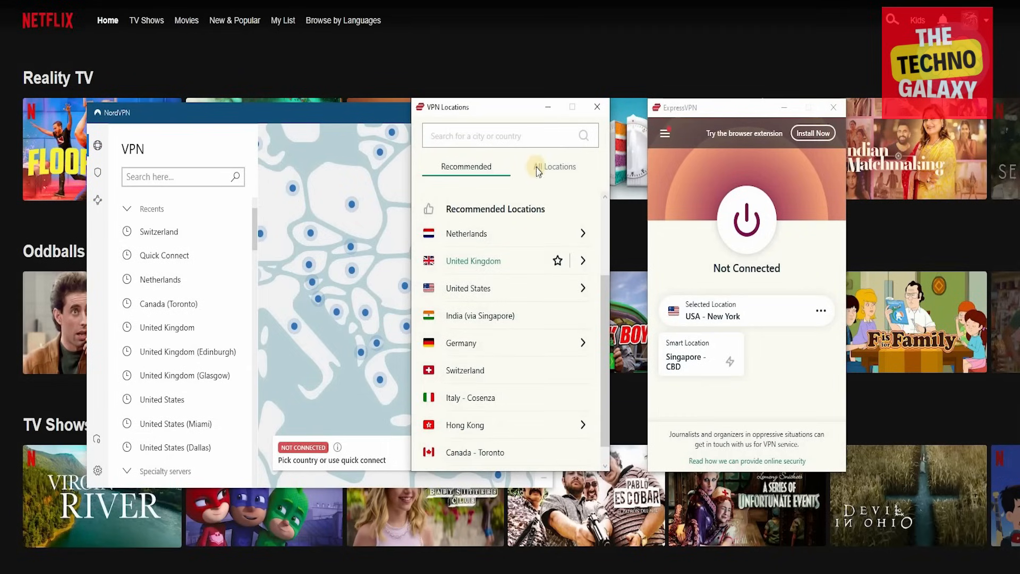
left_click(558, 166)
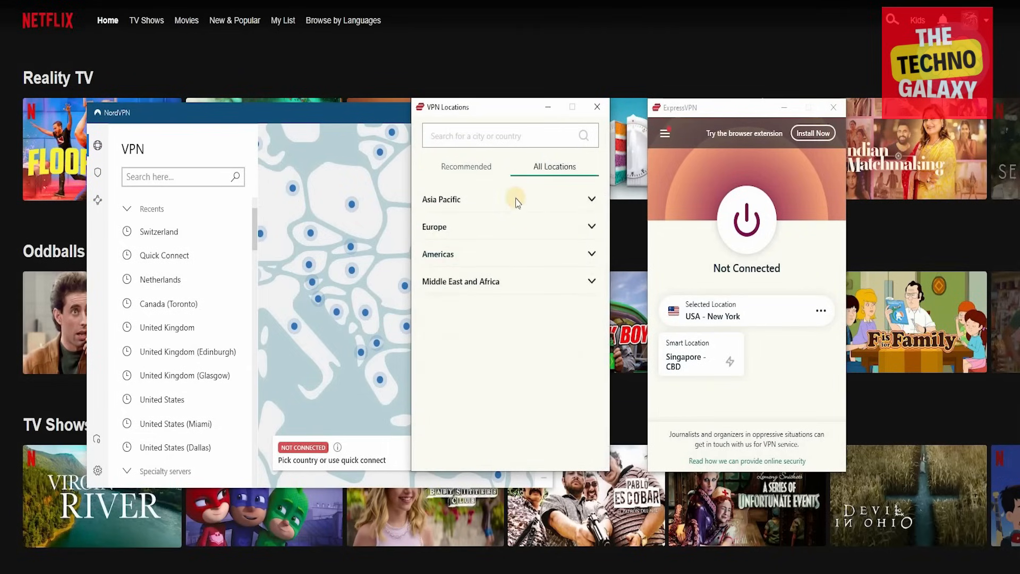
left_click(508, 199)
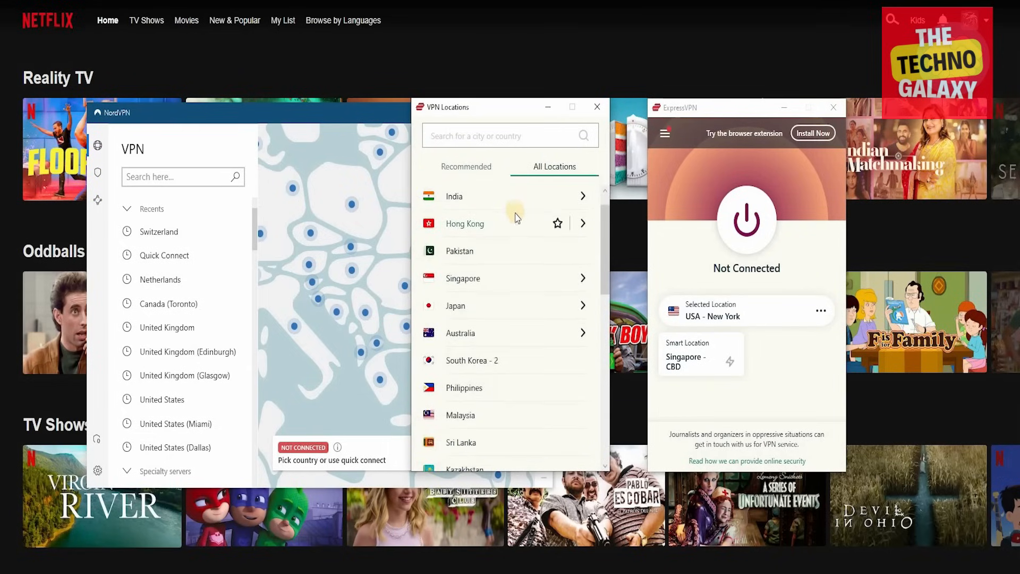
scroll("down", 3)
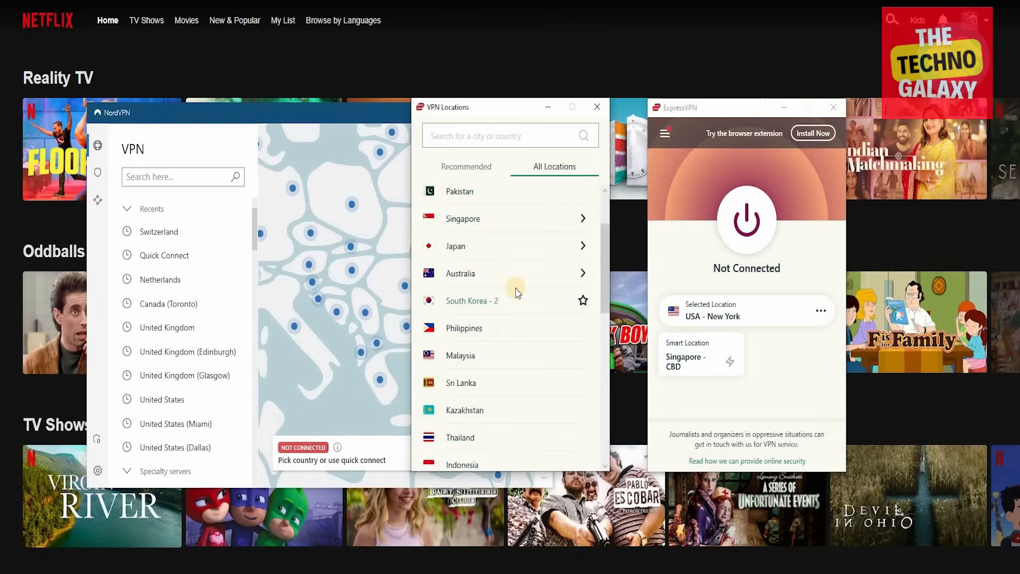
scroll("down", 3)
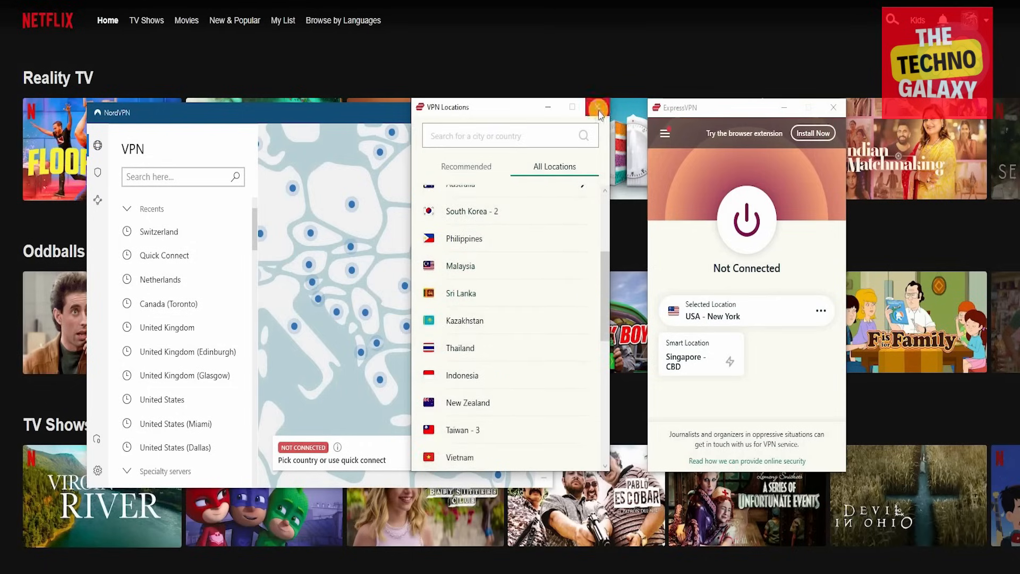
left_click(597, 107)
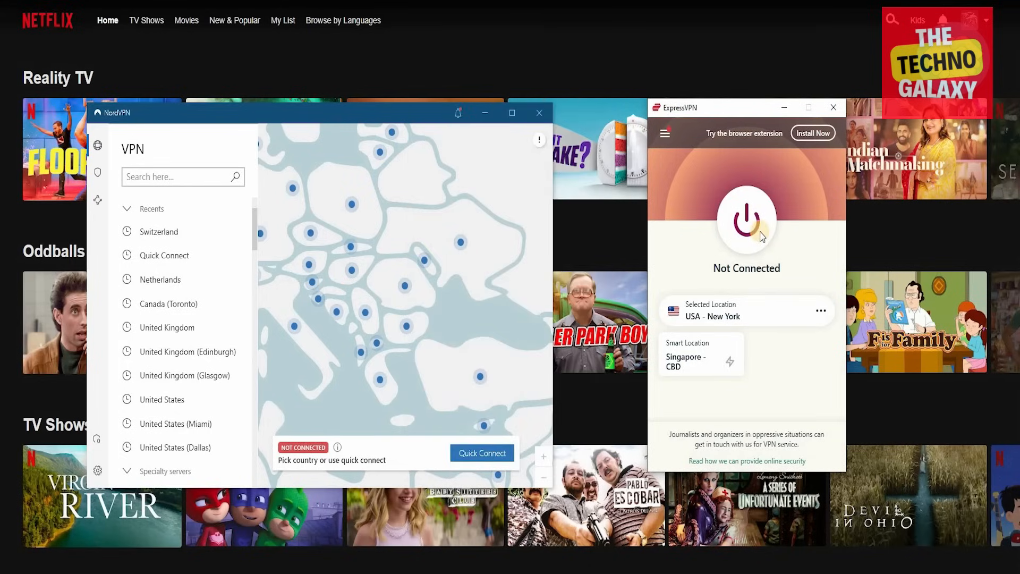
Connect the VPN to the USA - New York server.
left_click(746, 217)
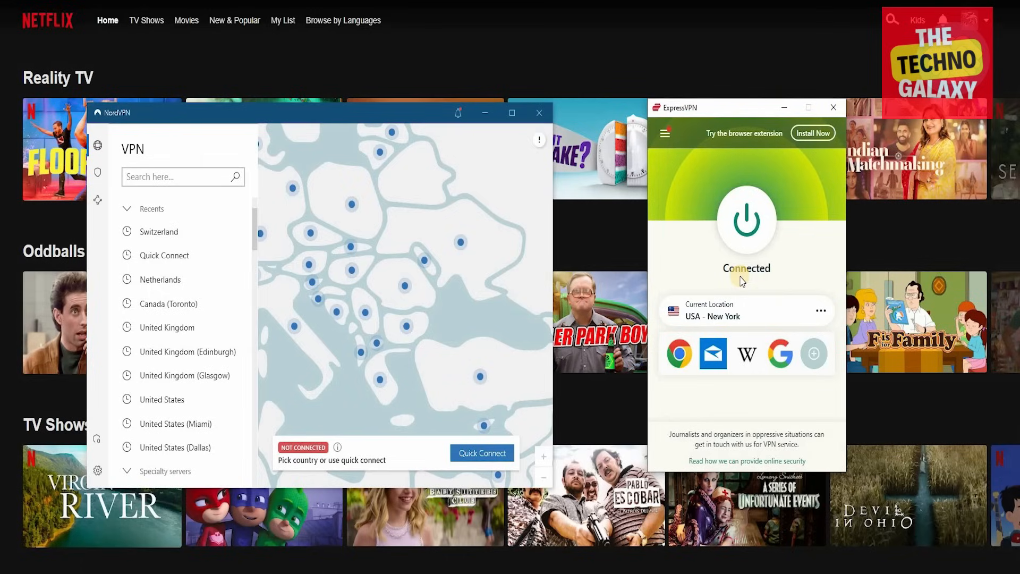
mouse_move(709, 194)
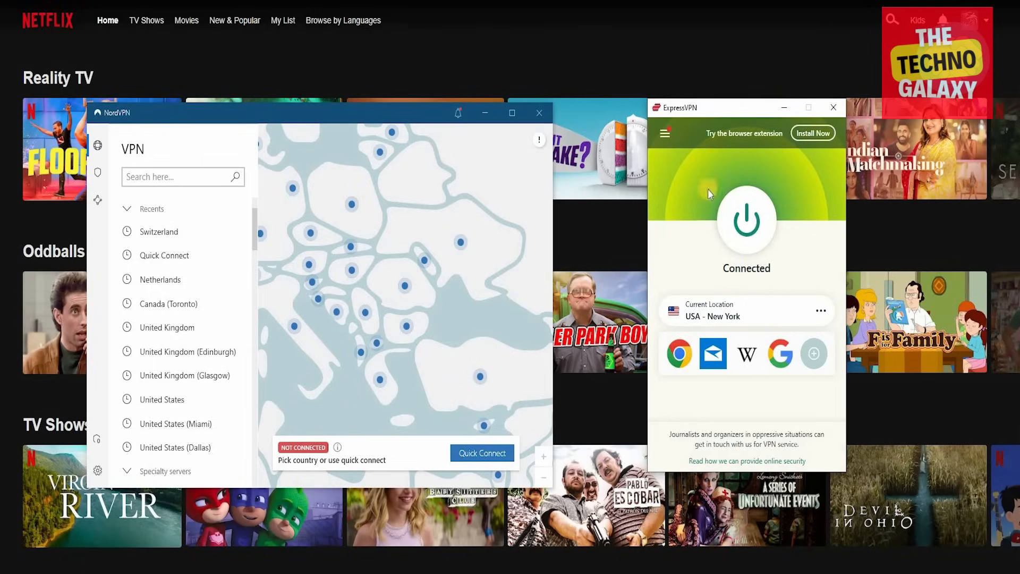
mouse_move(641, 30)
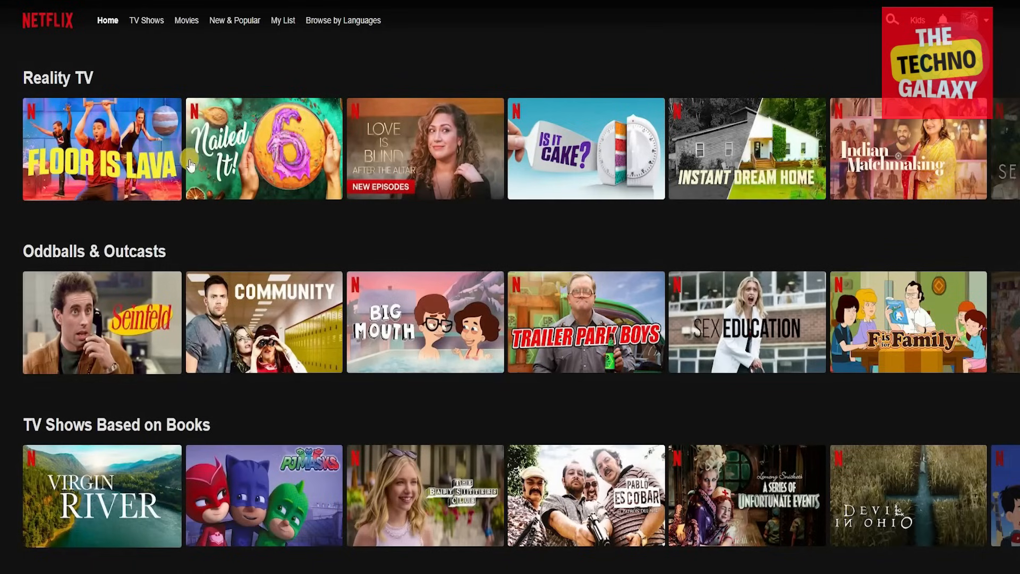
mouse_move(263, 148)
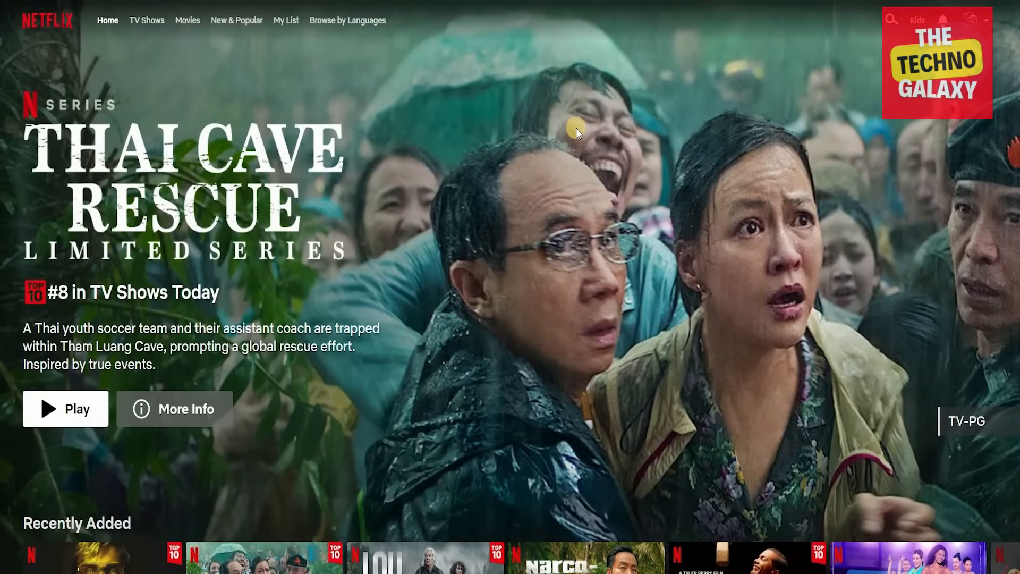
mouse_move(379, 272)
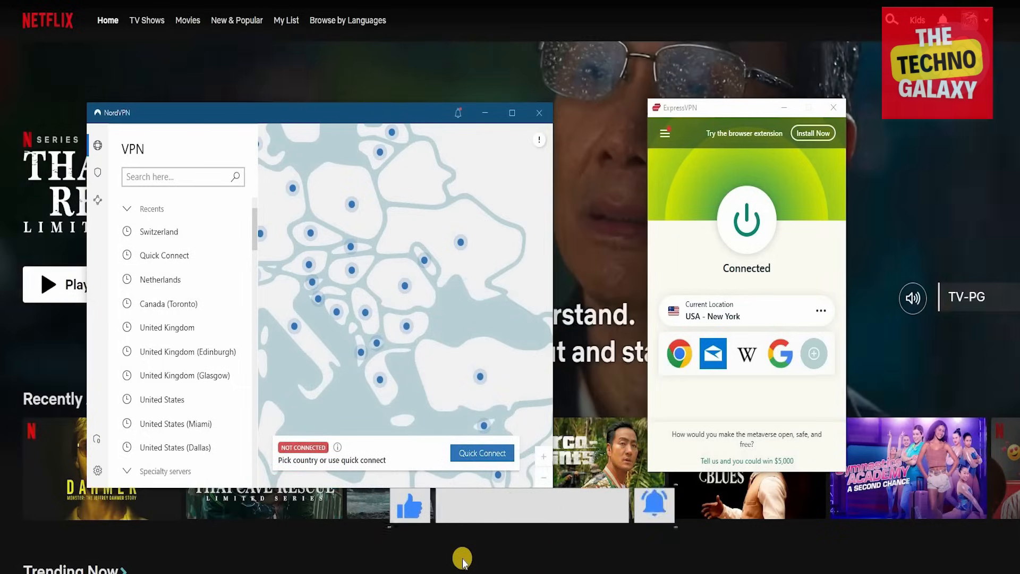
Disconnect the VPN, leaving USA - New York as the selected location.
left_click(746, 220)
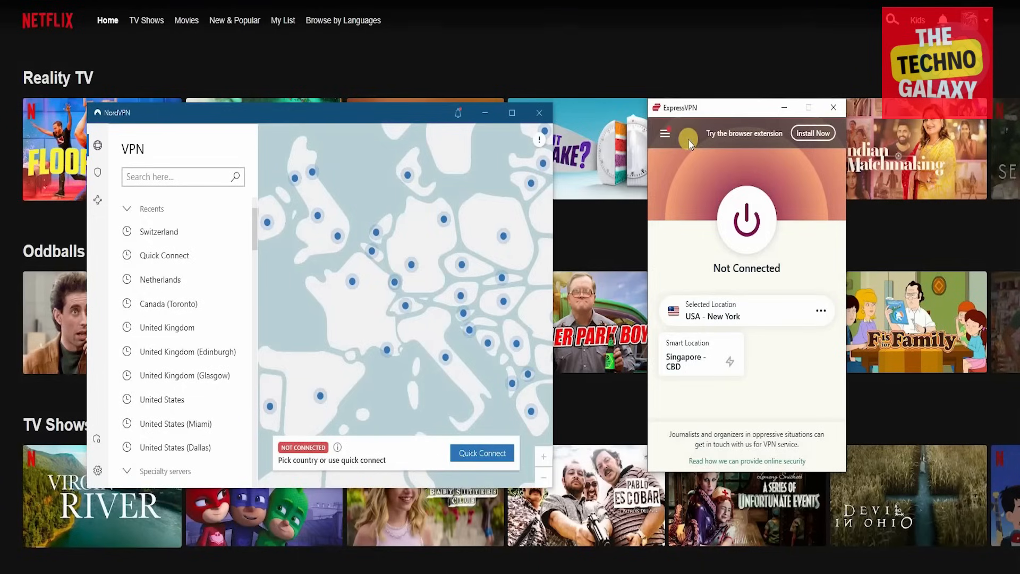